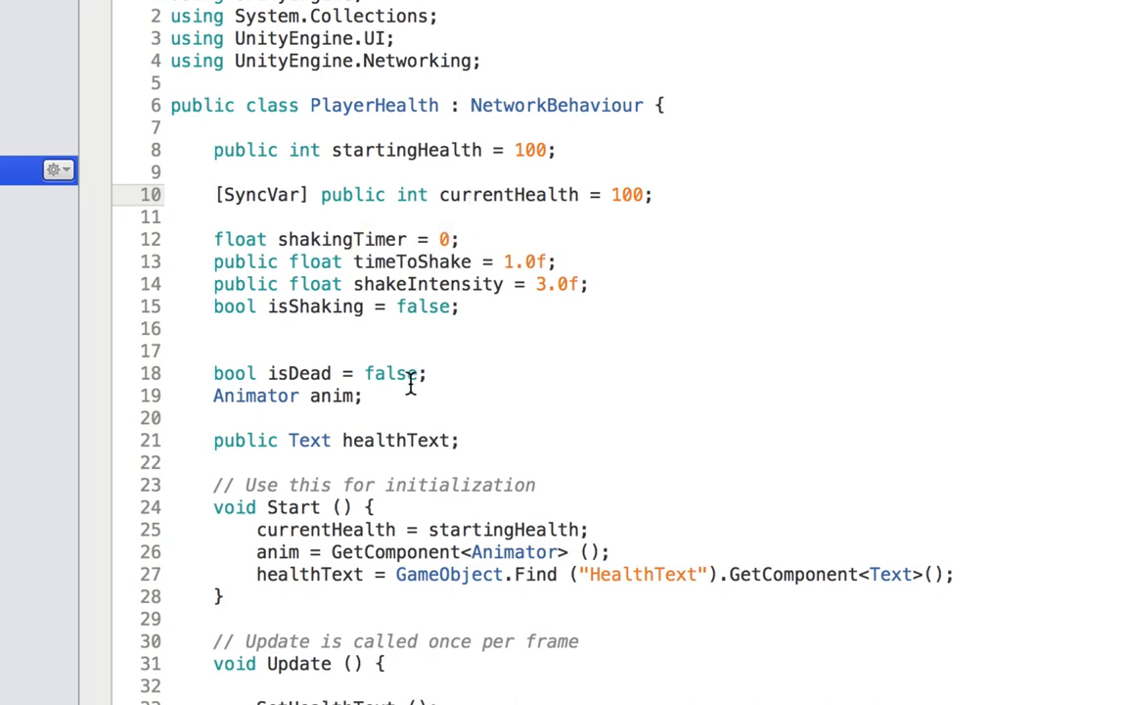
Add // before ShakeCamera(); in TakeDamage, then highlight the if (!isServer) return; check.
{"action": "scroll", "scroll_direction": "down", "scroll_amount": 3}
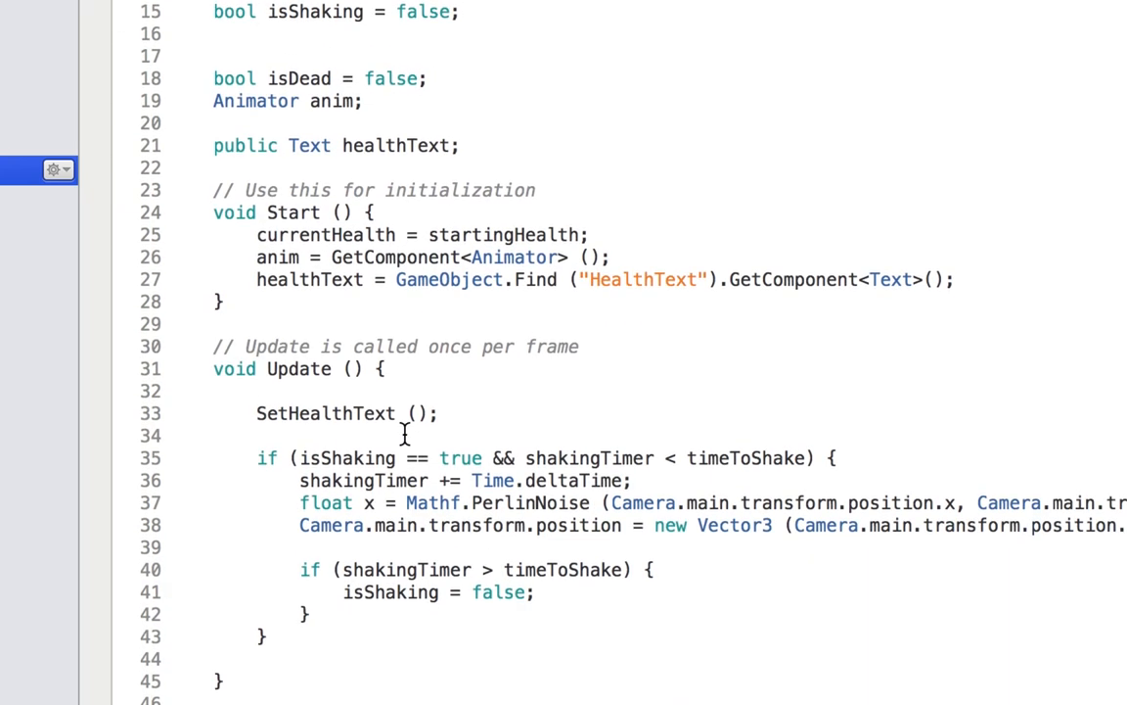
{"action": "scroll", "scroll_direction": "down", "scroll_amount": 3}
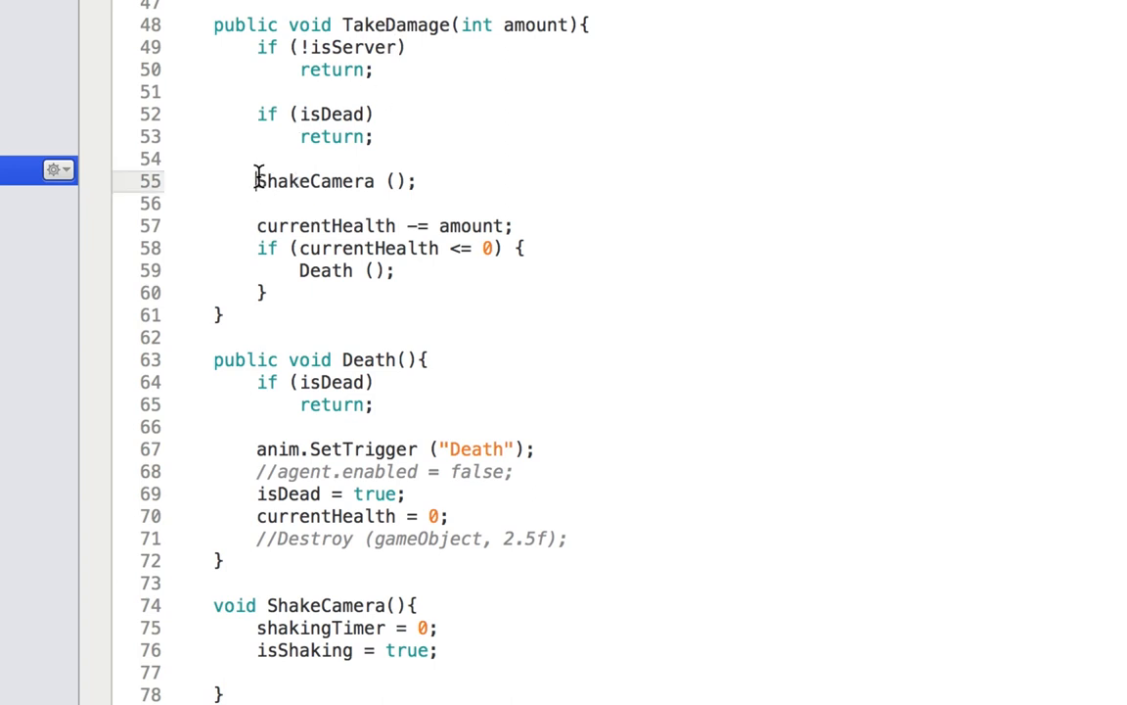
{"action": "type", "text": "//"}
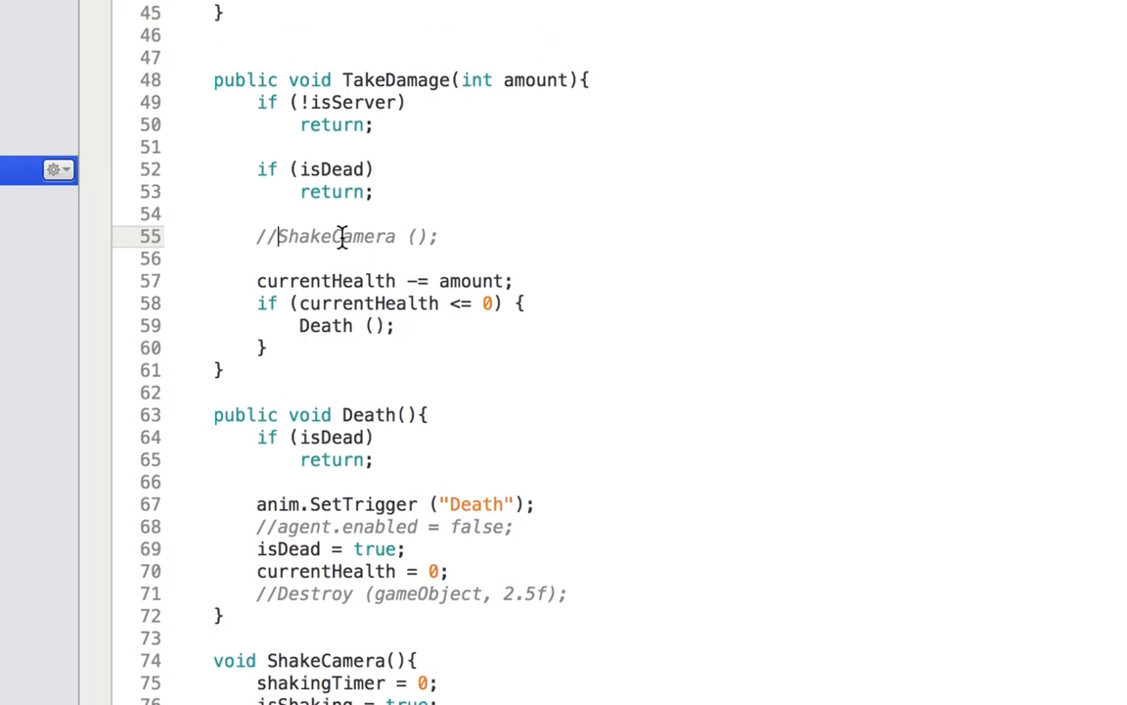
{"action": "scroll", "scroll_direction": "down", "scroll_amount": 3}
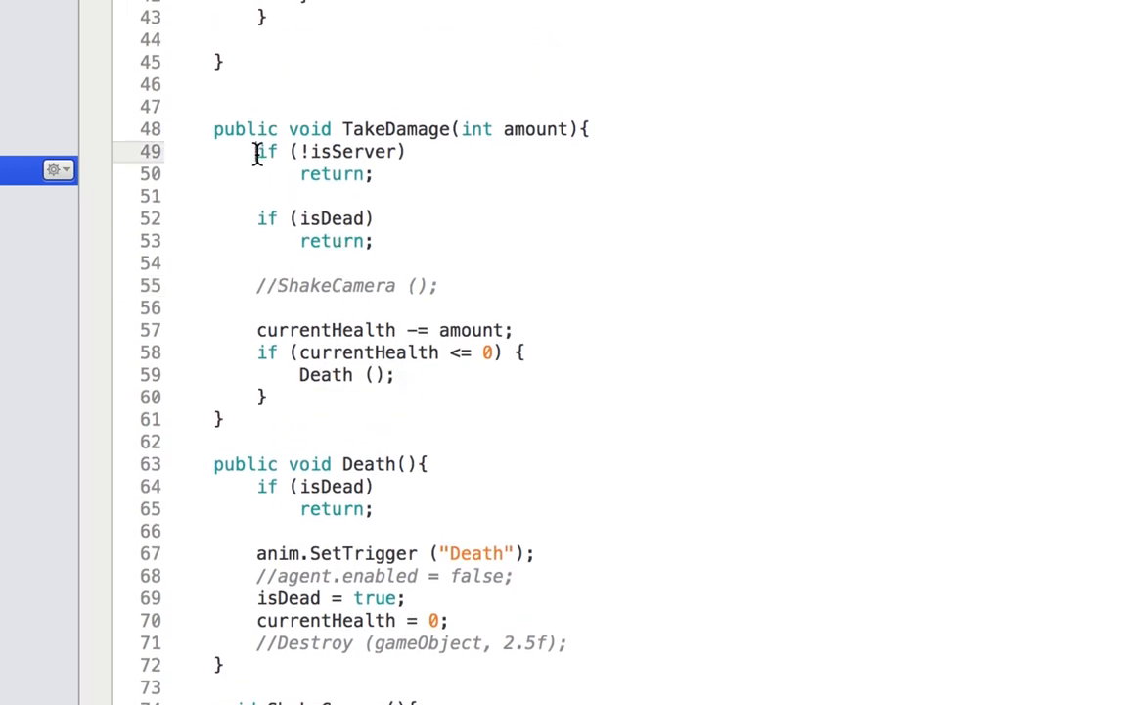
{"action": "left_click_drag", "start_coordinate": [256, 151], "coordinate": [373, 173]}
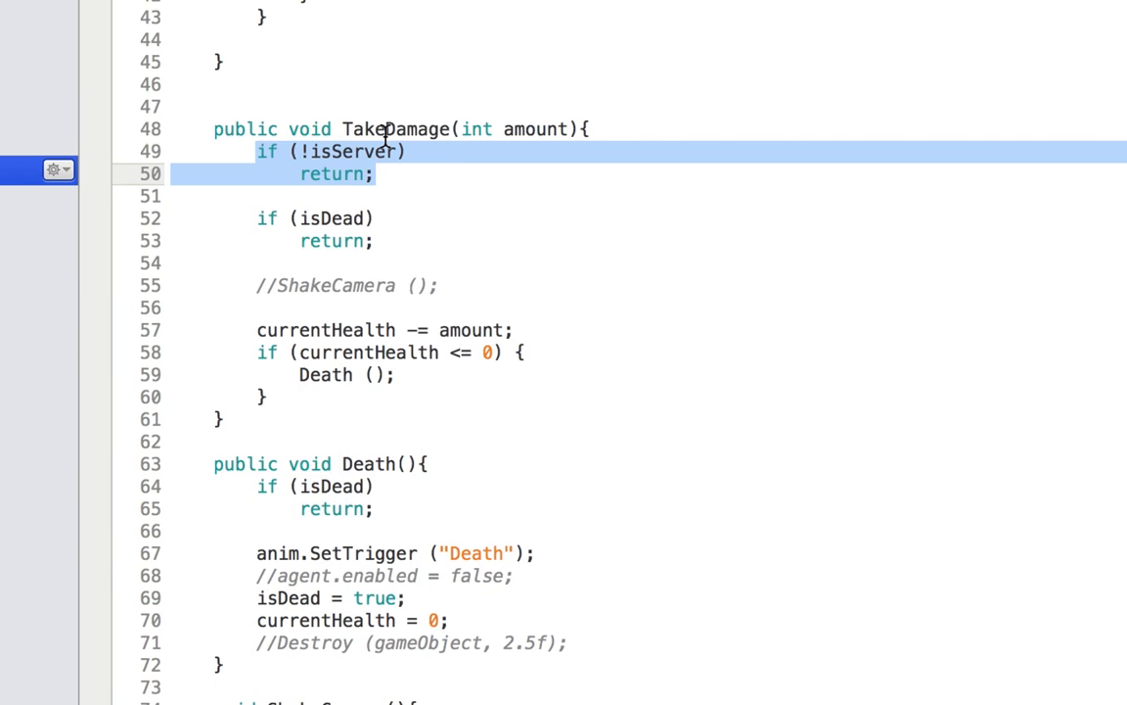
{"action": "mouse_move", "coordinate": [380, 306]}
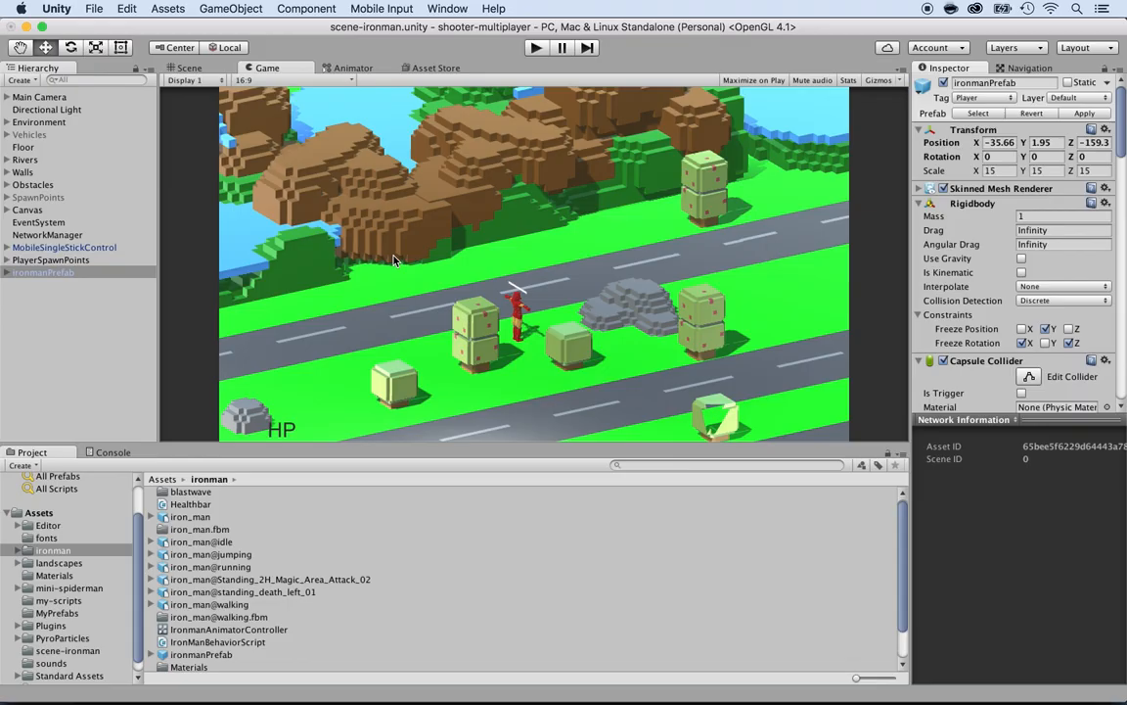
Switch to Unity's scene-ironman Game view.
{"action": "left_click", "coordinate": [43, 272]}
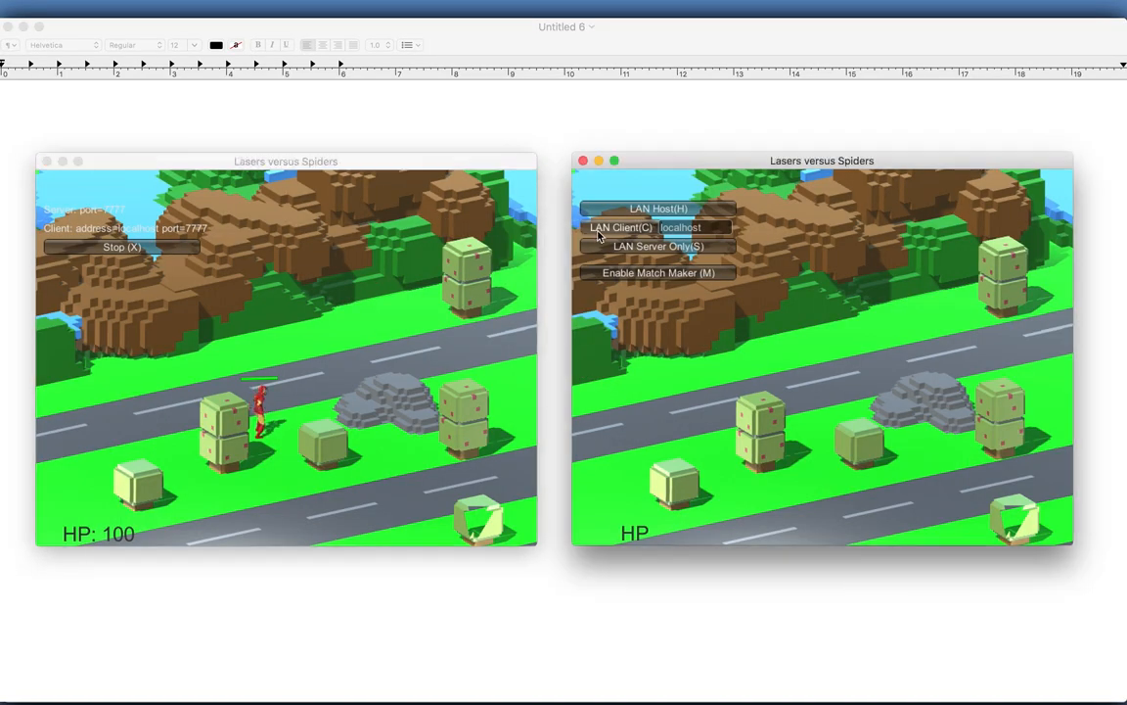
Connect the second game window as LAN Client to localhost.
{"action": "left_click", "coordinate": [621, 227]}
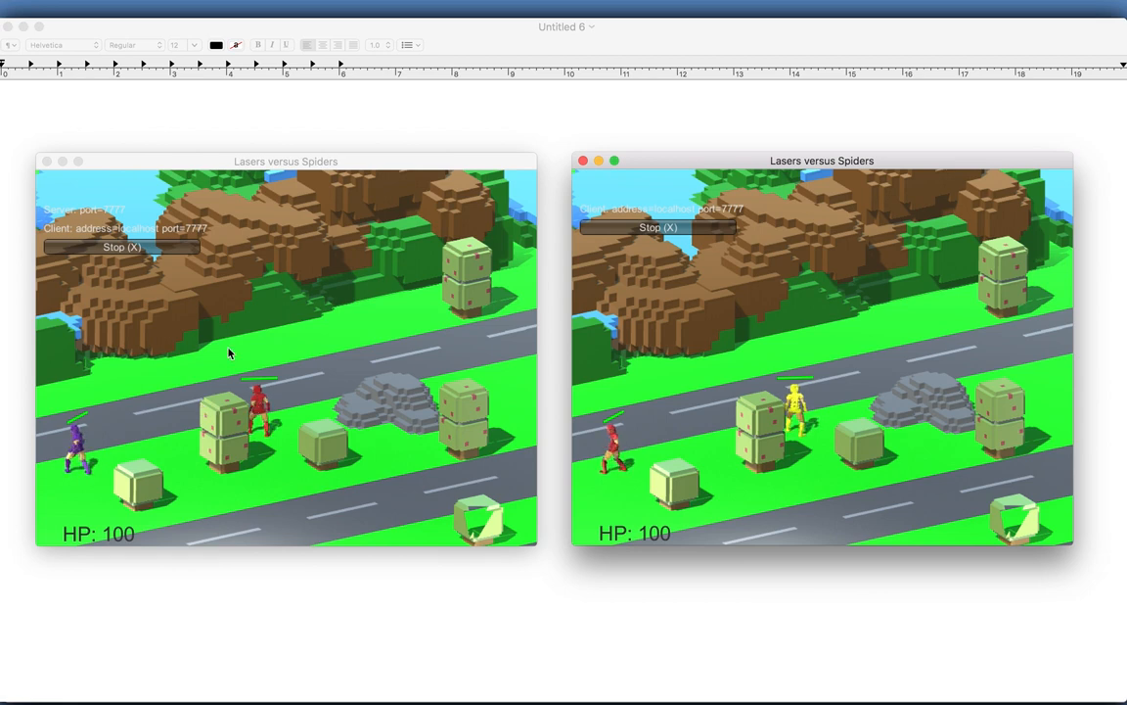